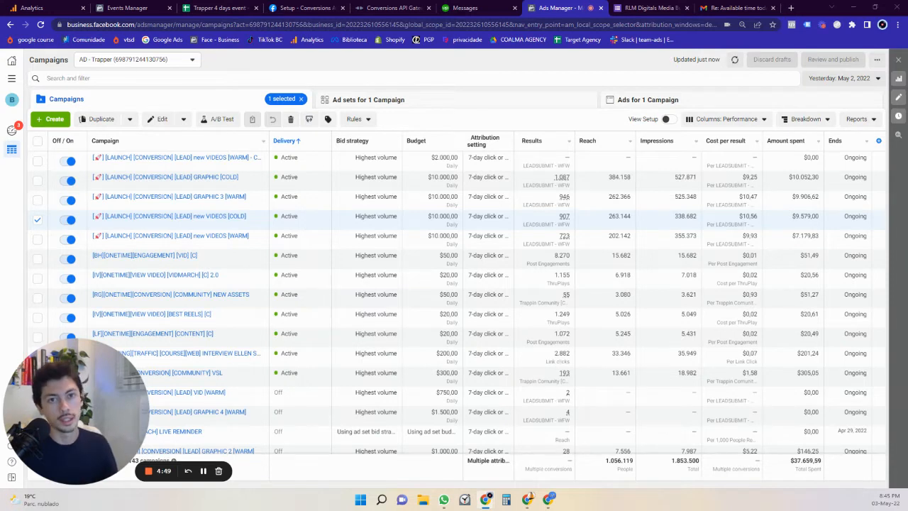
mouse_move(354, 149)
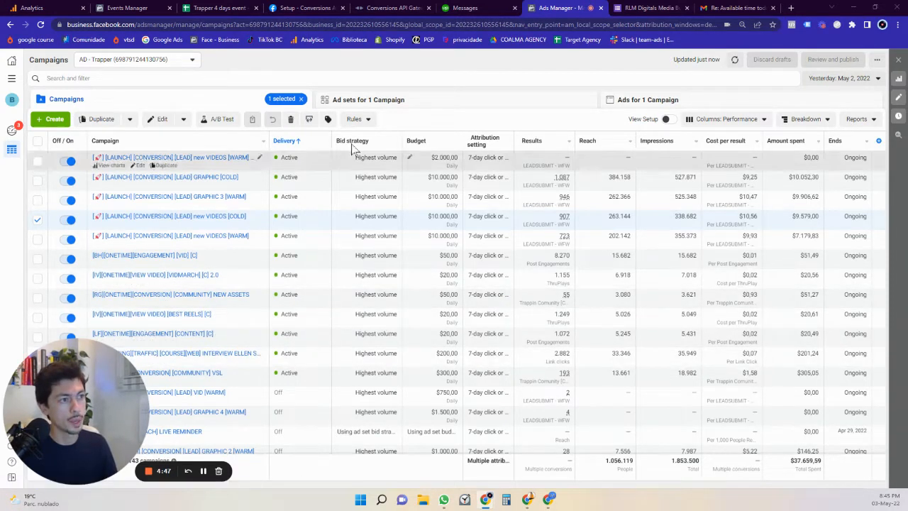
mouse_move(849, 185)
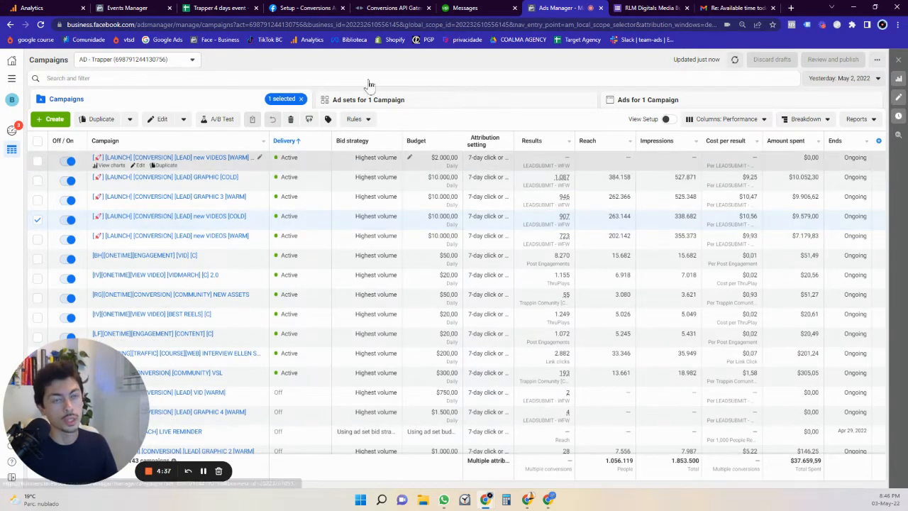
mouse_move(354, 39)
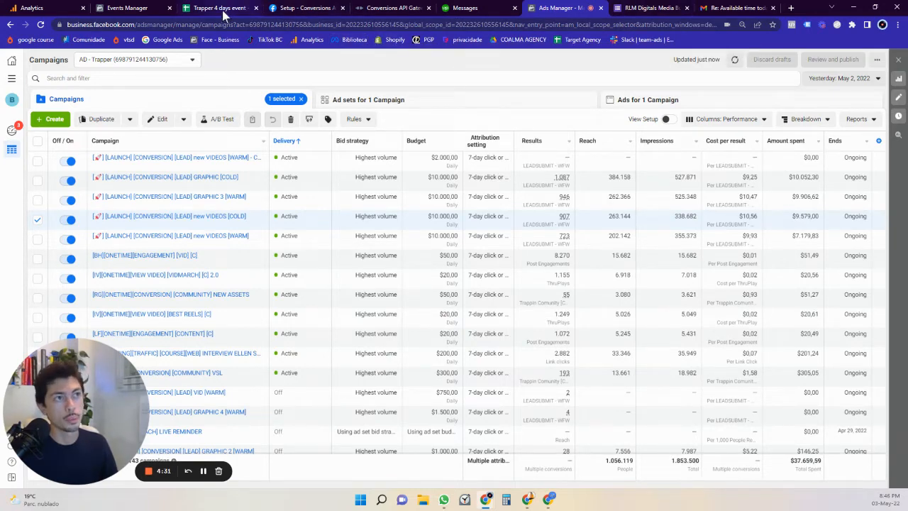
- Switch to the Trapper 4 days event sheet and review Days (10) and the four lead prices
left_click(220, 8)
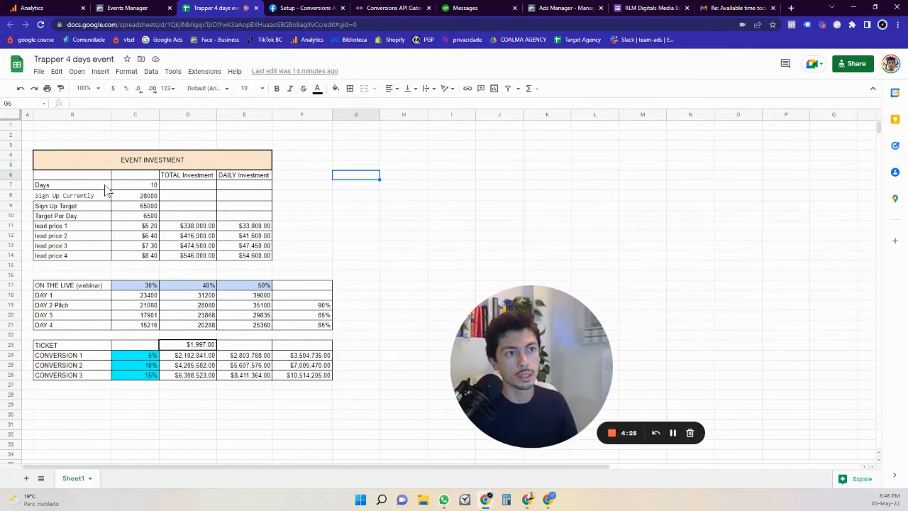
left_click(135, 185)
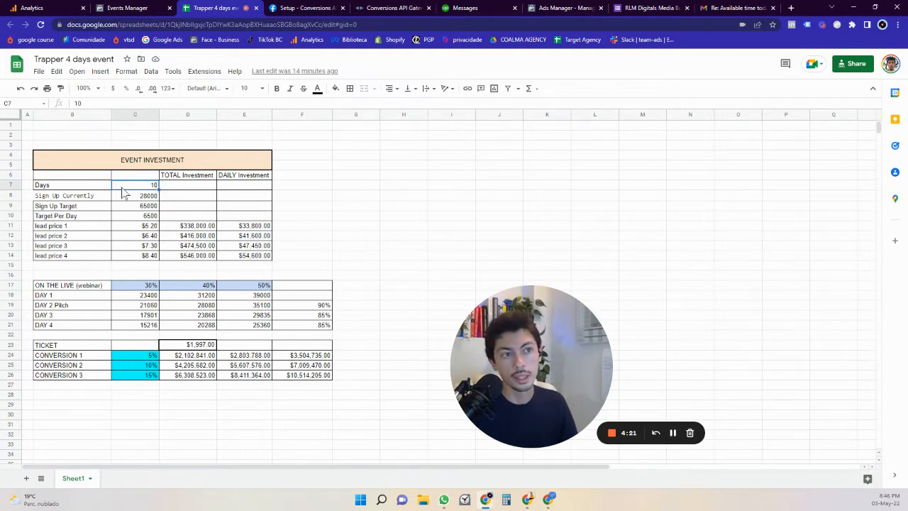
left_click(72, 285)
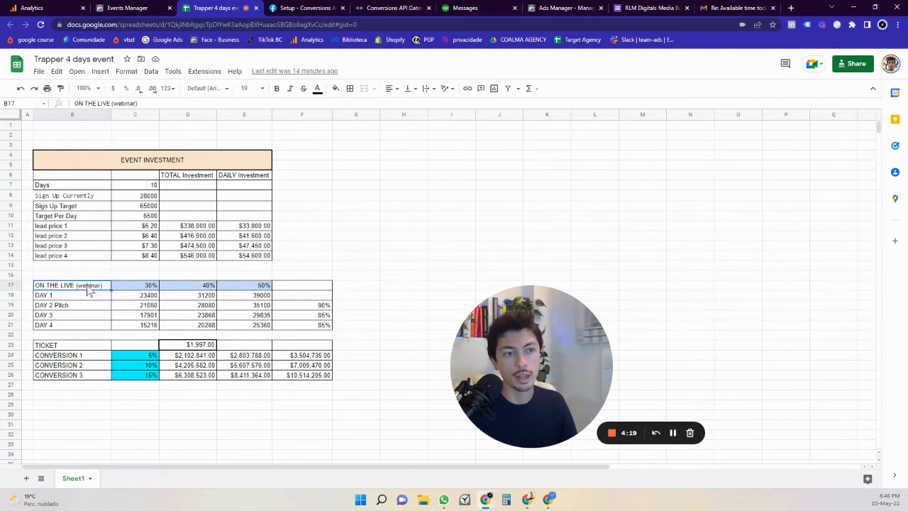
left_click(135, 184)
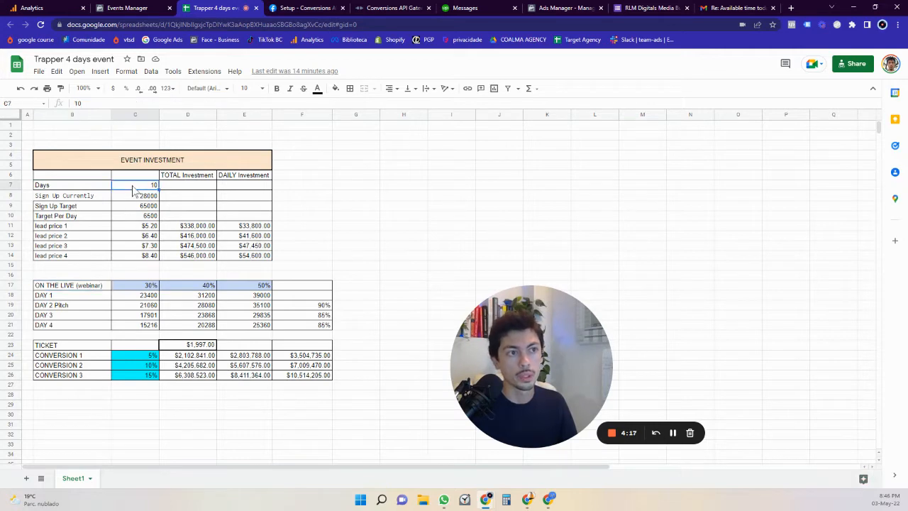
left_click_drag(135, 226, 149, 256)
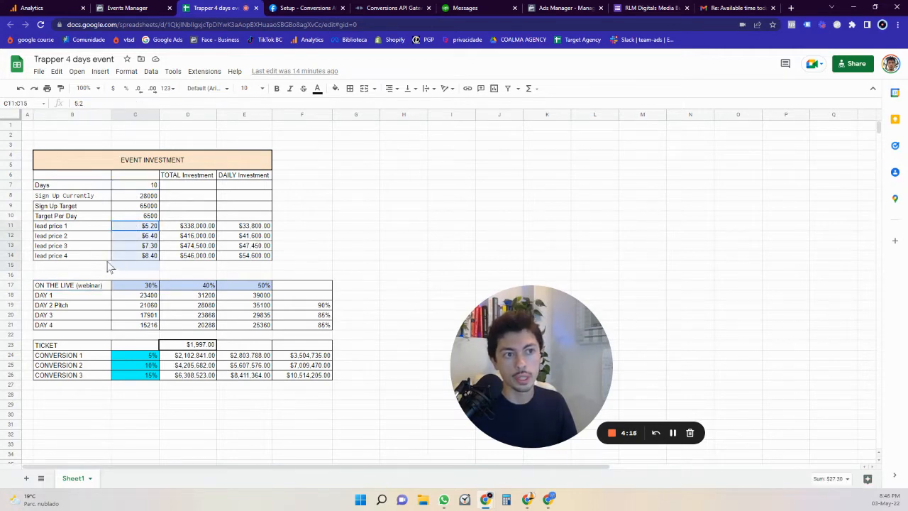
left_click(150, 255)
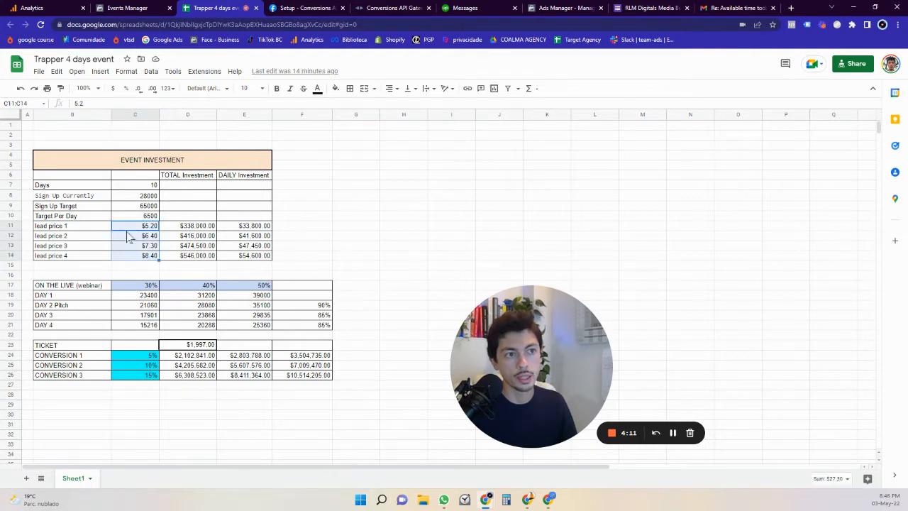
- Check the 65000 sign-up target and the daily and total investment formulas for lead prices
left_click(135, 206)
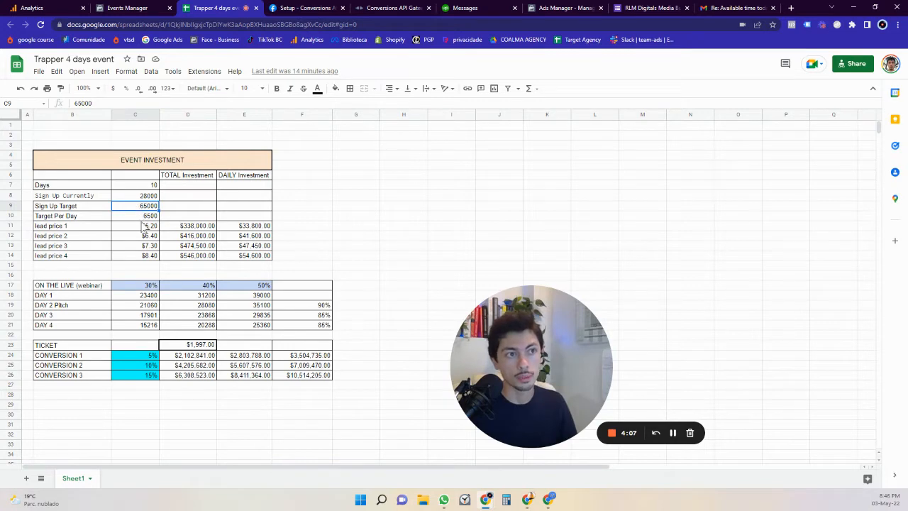
left_click_drag(135, 225, 135, 255)
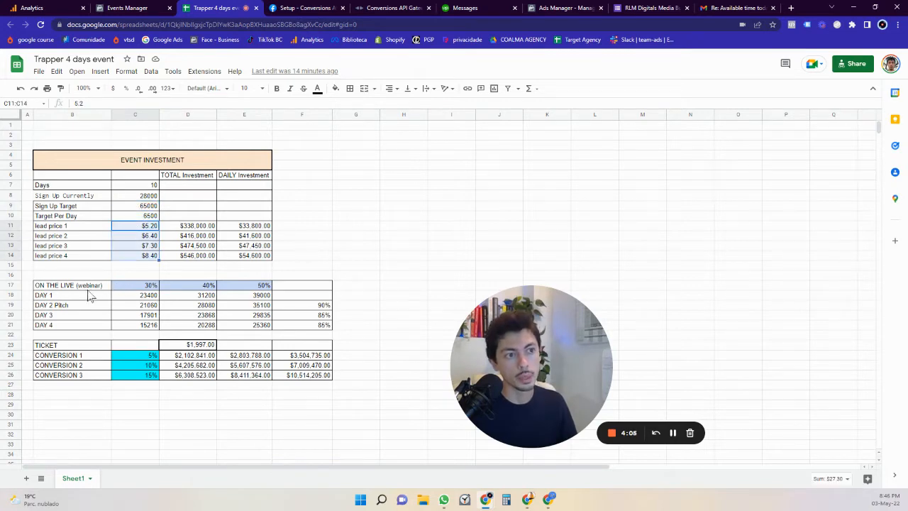
mouse_move(195, 227)
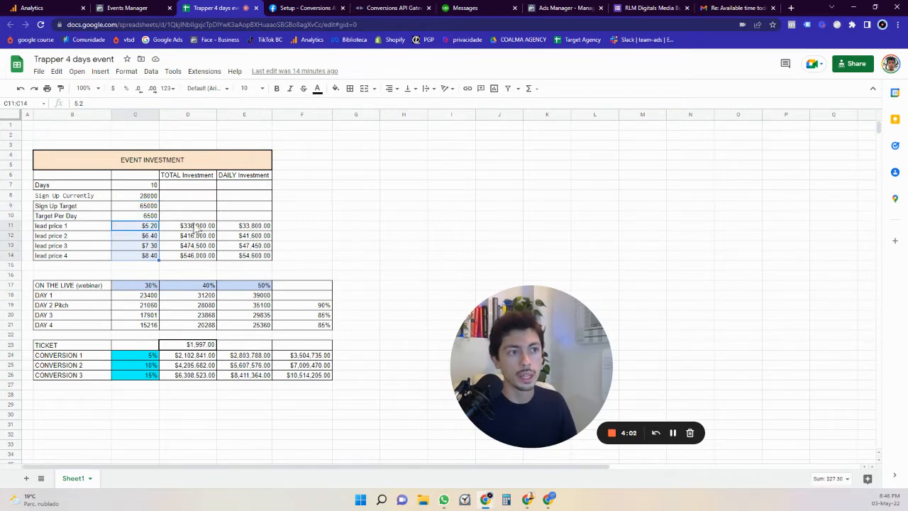
left_click(245, 265)
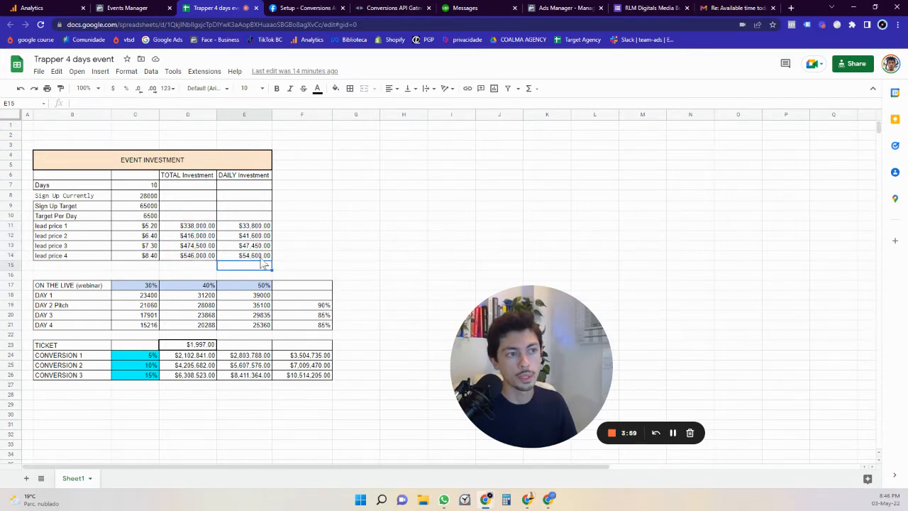
left_click(244, 255)
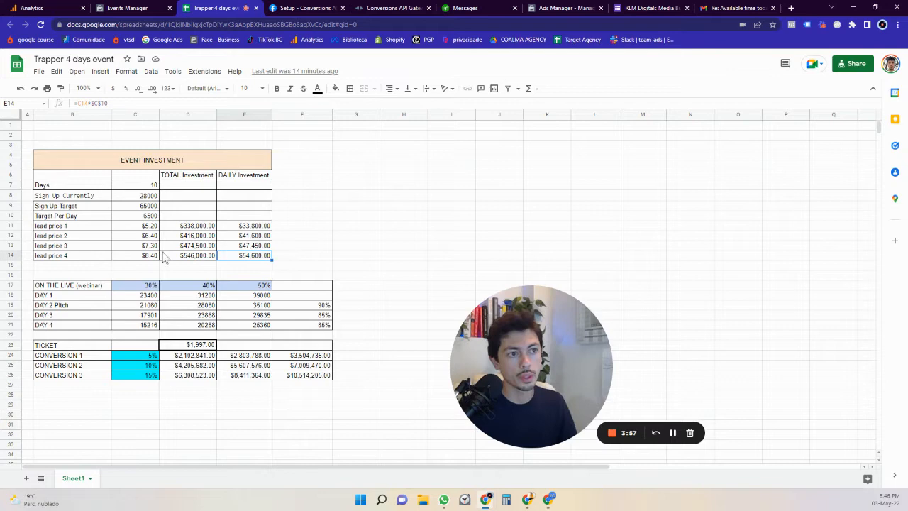
left_click(187, 246)
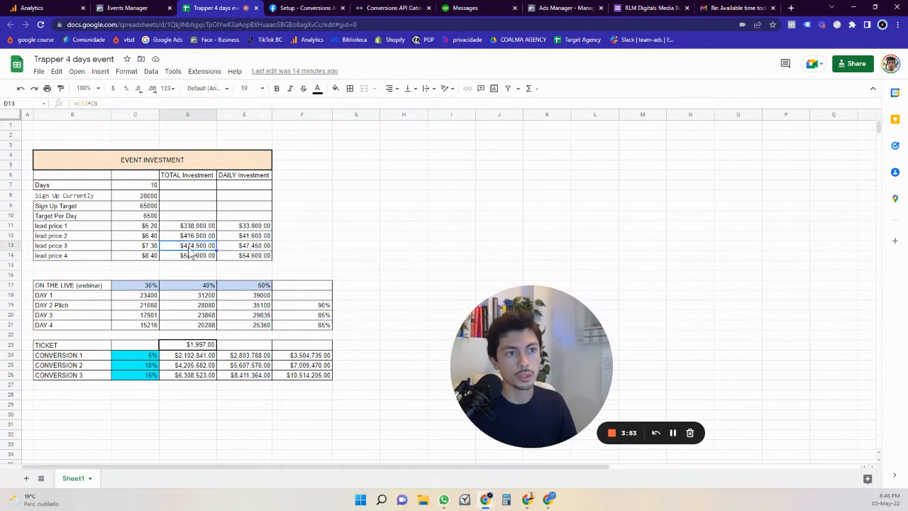
left_click(71, 285)
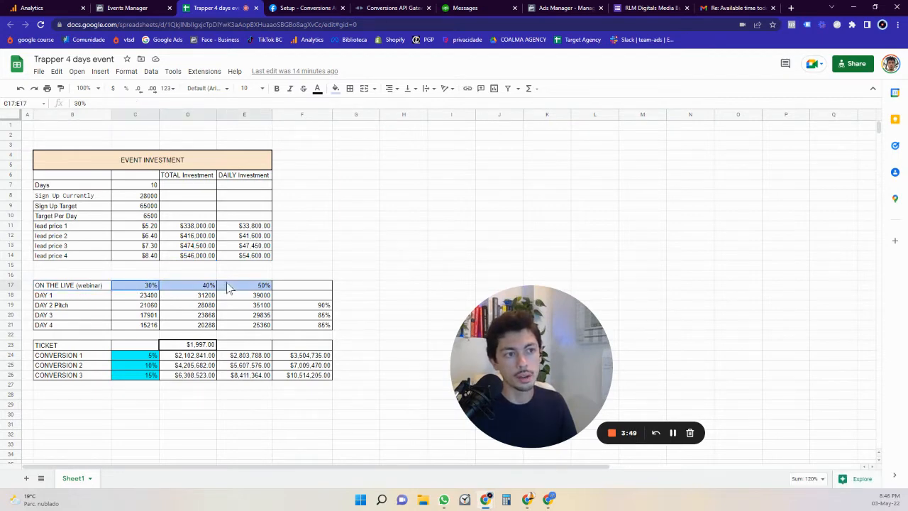
left_click(245, 285)
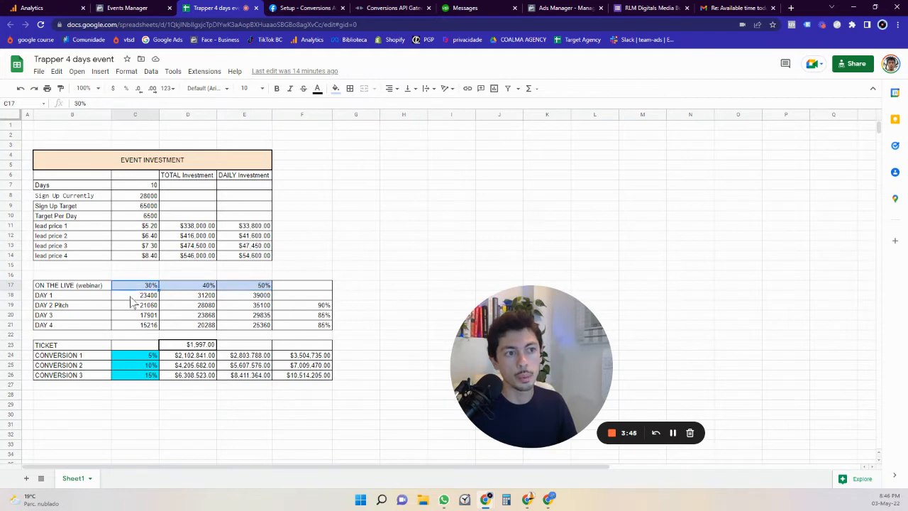
left_click(149, 206)
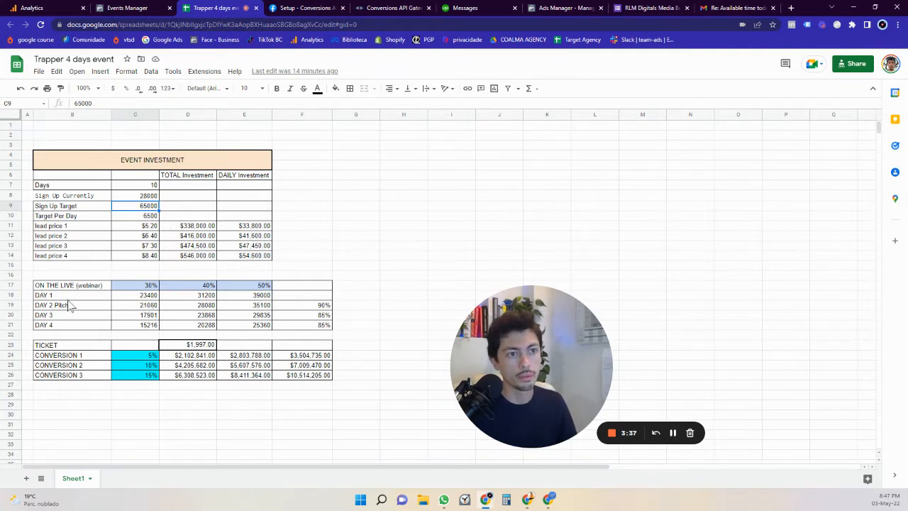
left_click(73, 325)
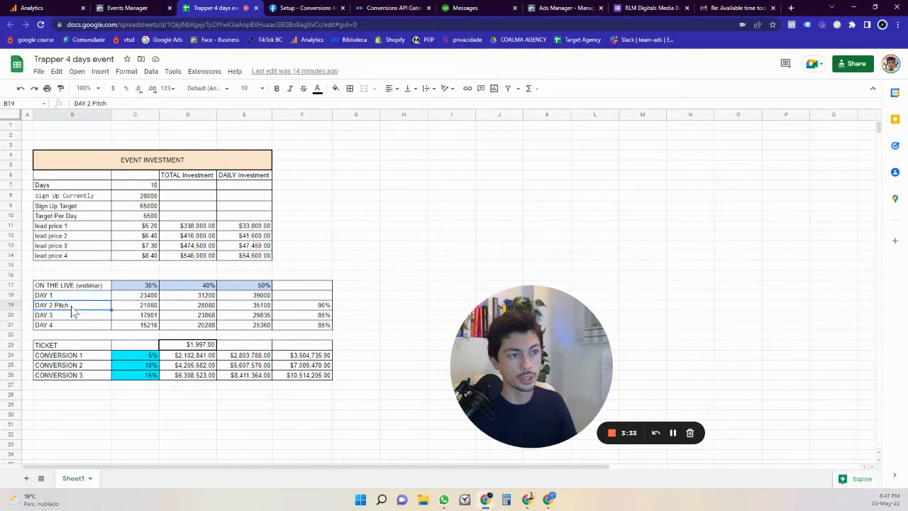
left_click(151, 284)
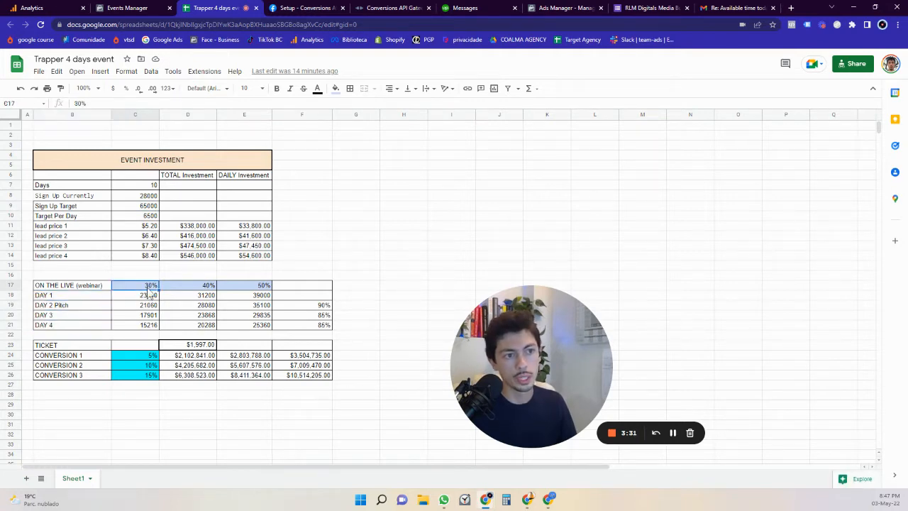
left_click(301, 305)
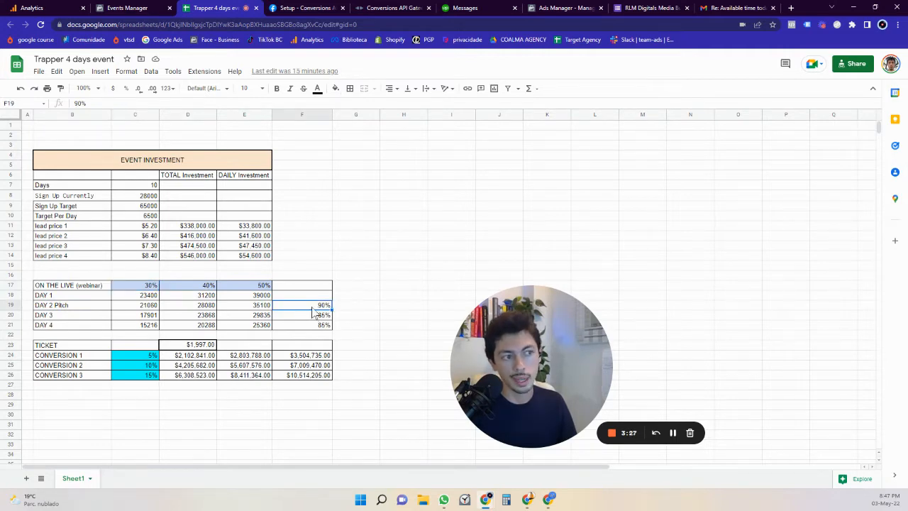
mouse_move(199, 303)
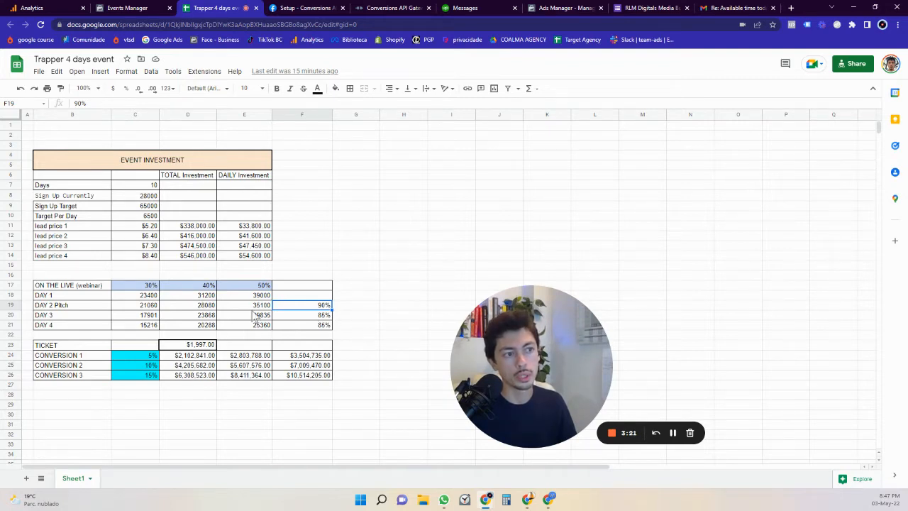
mouse_move(326, 329)
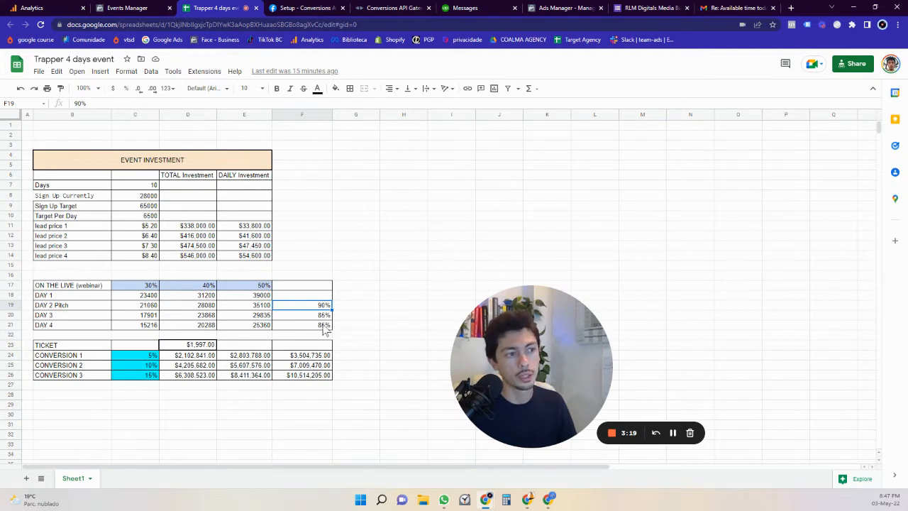
mouse_move(295, 321)
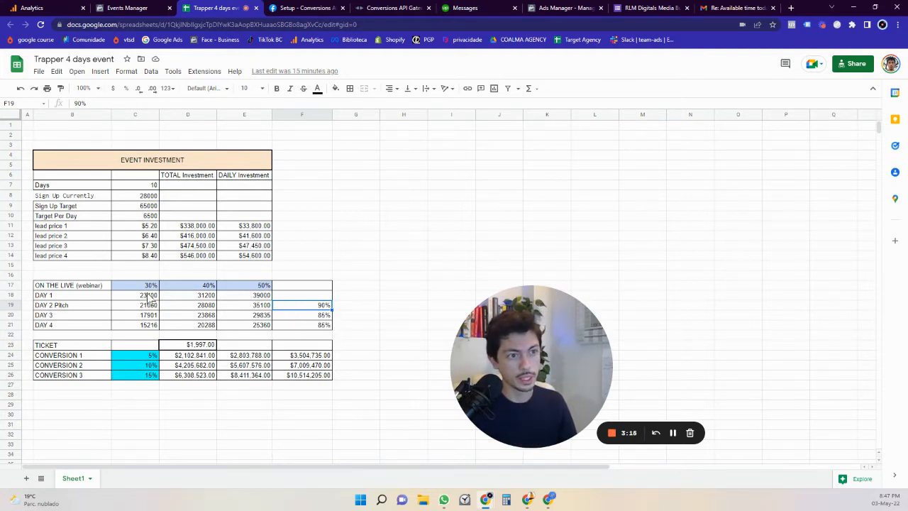
left_click(148, 325)
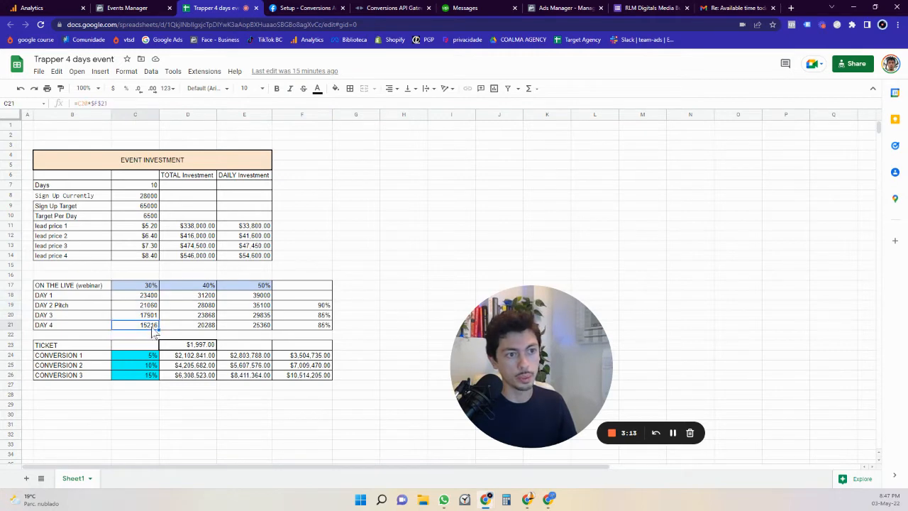
left_click(188, 344)
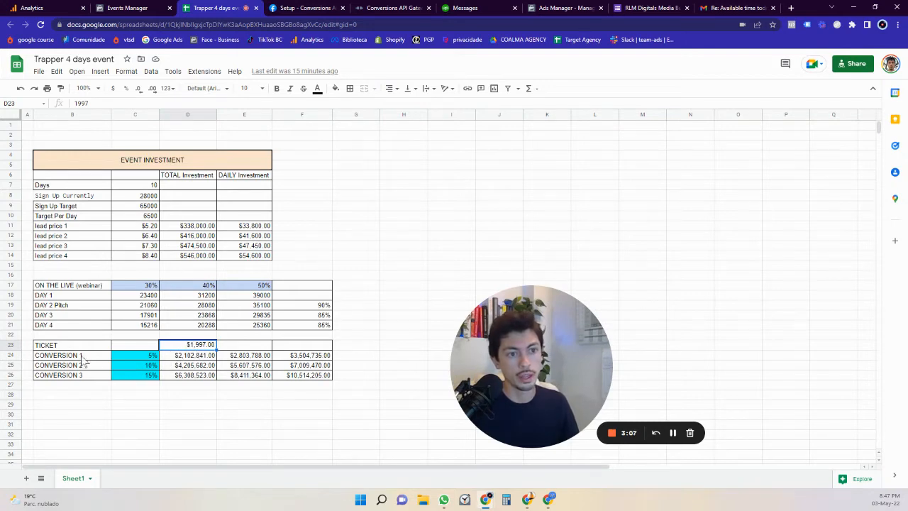
left_click_drag(72, 355, 72, 375)
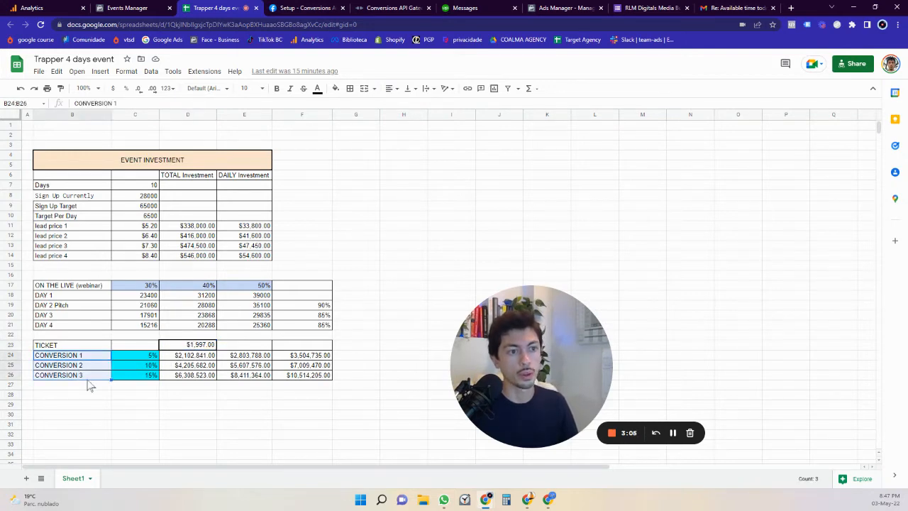
left_click(151, 355)
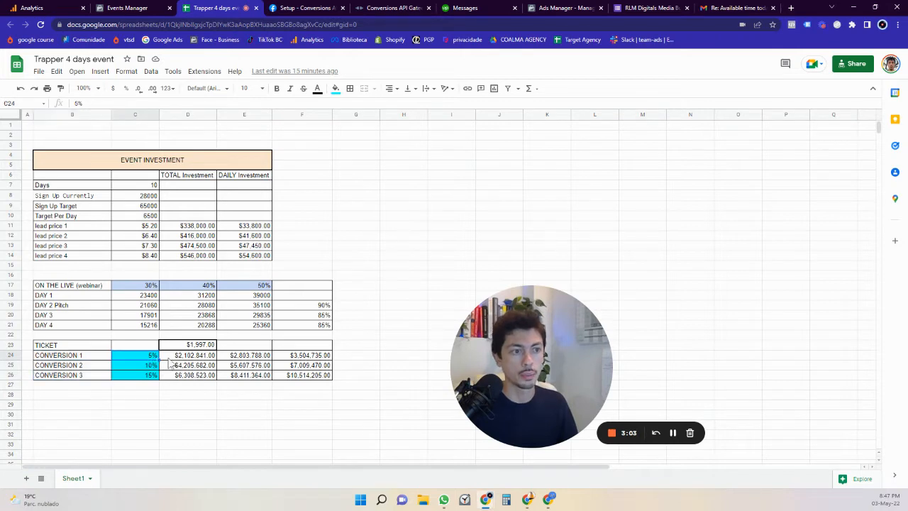
left_click(150, 374)
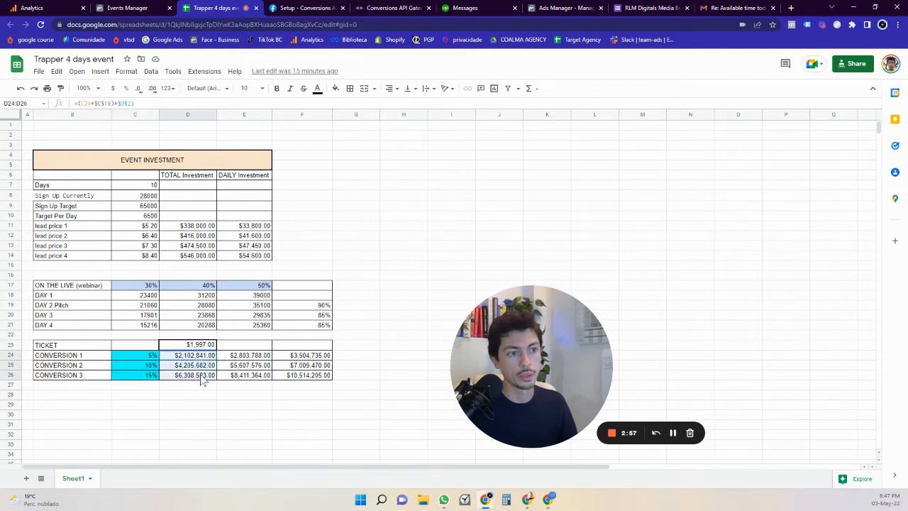
left_click(72, 305)
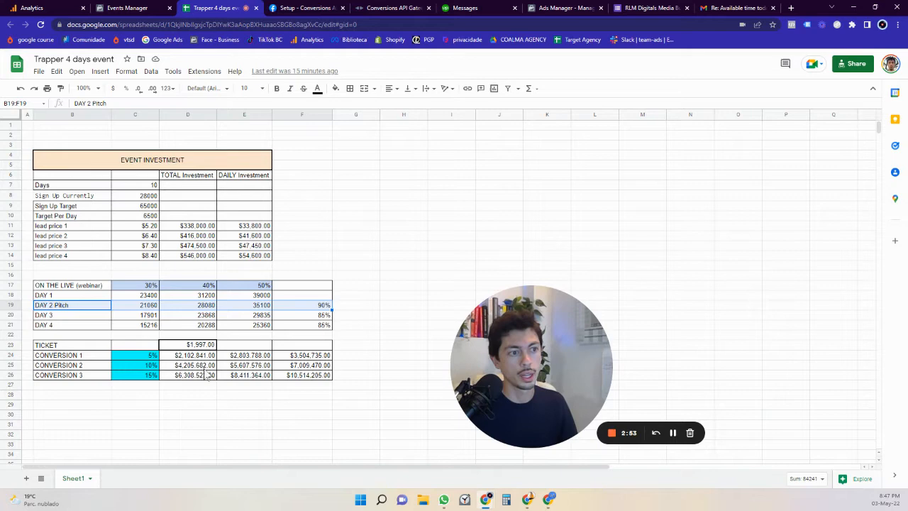
left_click(302, 365)
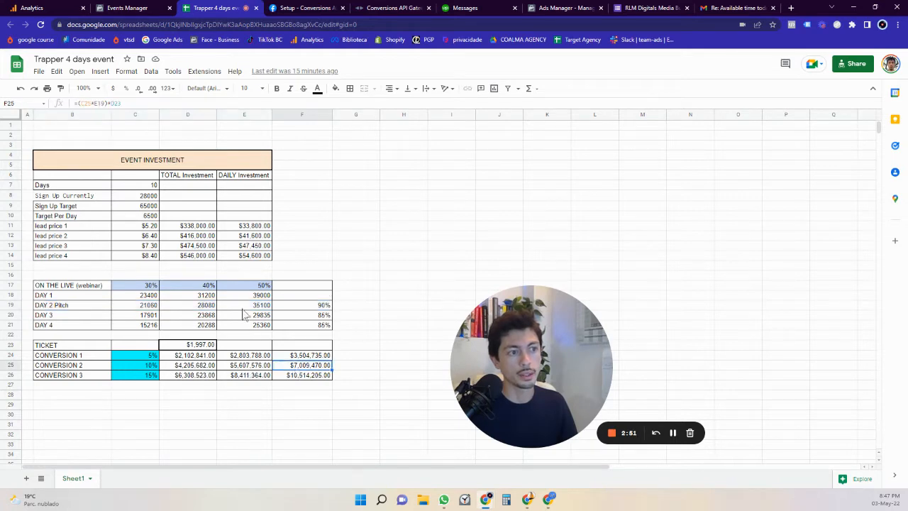
left_click(244, 295)
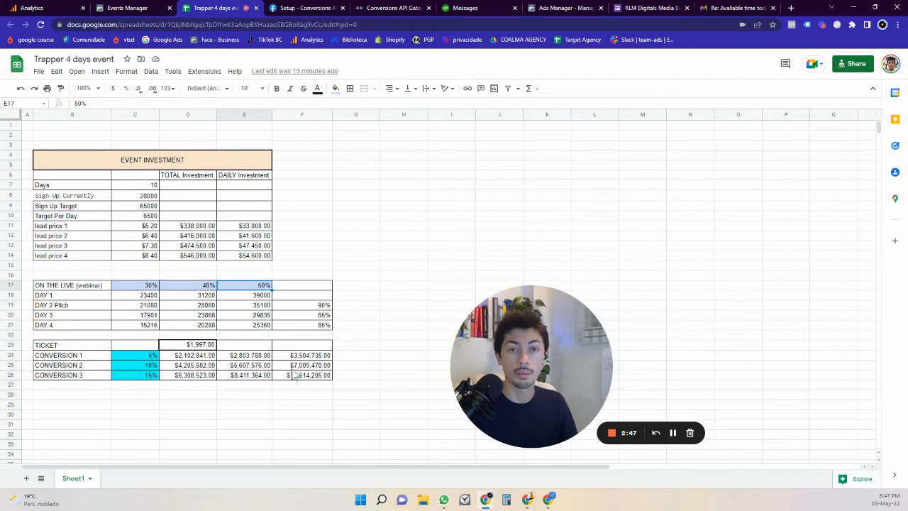
left_click(301, 375)
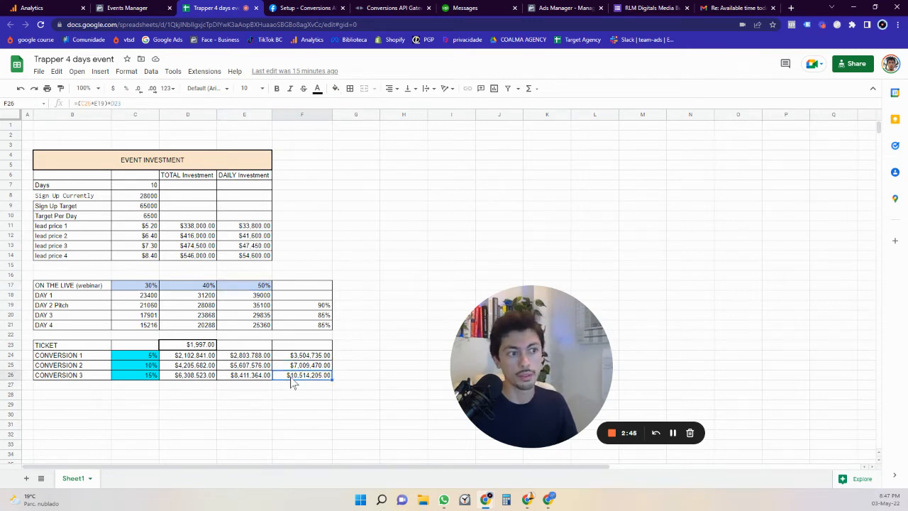
mouse_move(137, 384)
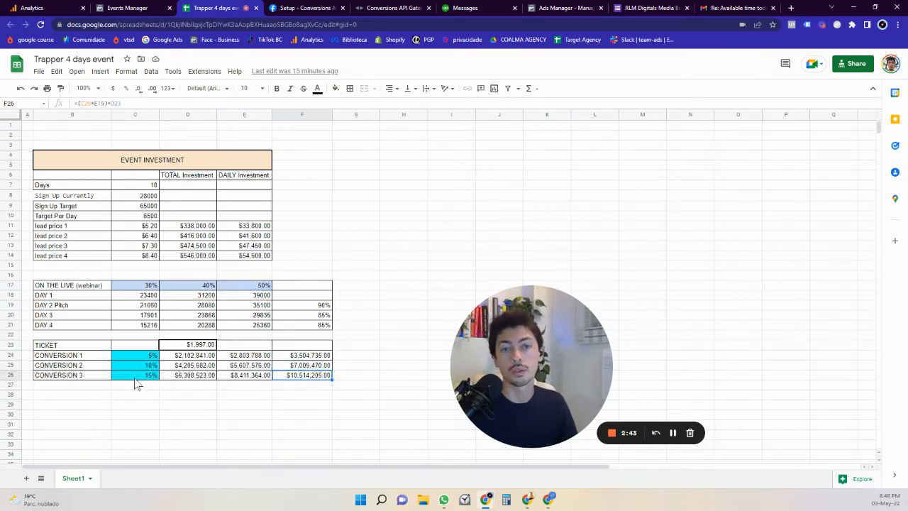
mouse_move(297, 383)
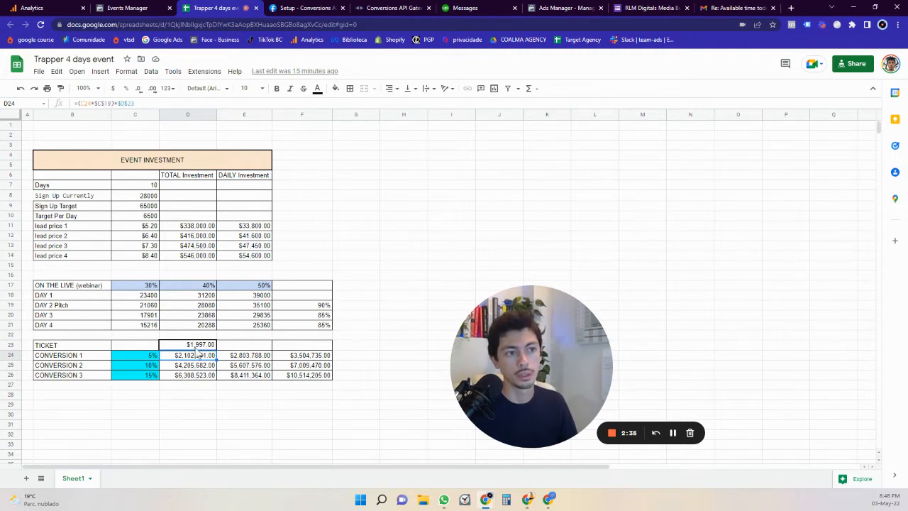
left_click(188, 255)
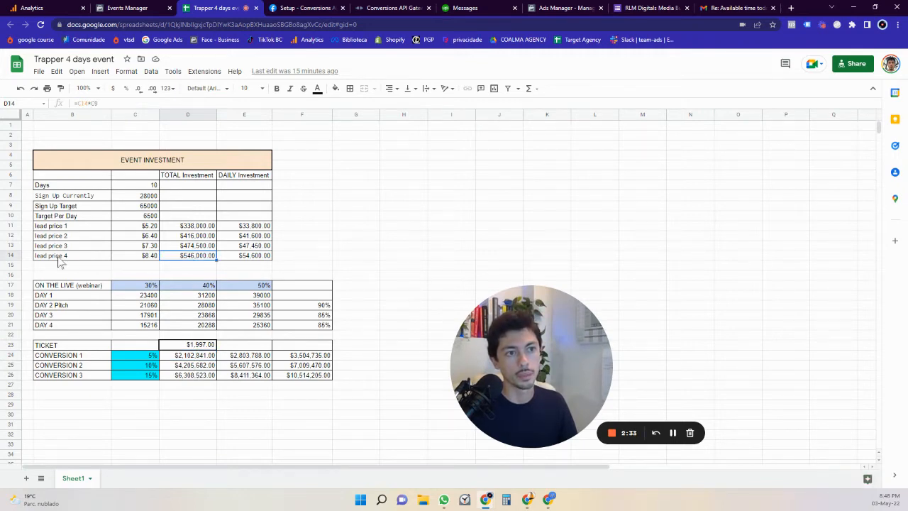
left_click(188, 265)
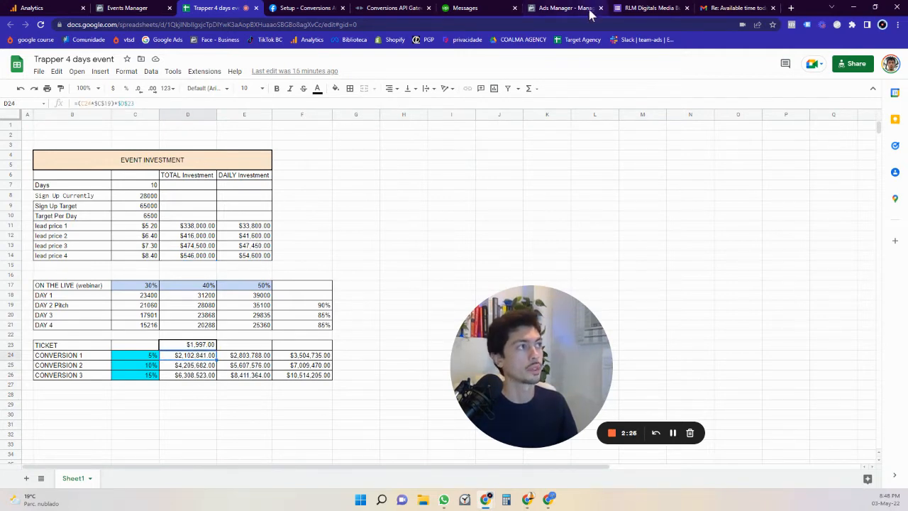
- Filter the Trapper campaigns to names containing 'lau' and Active delivery
left_click(566, 7)
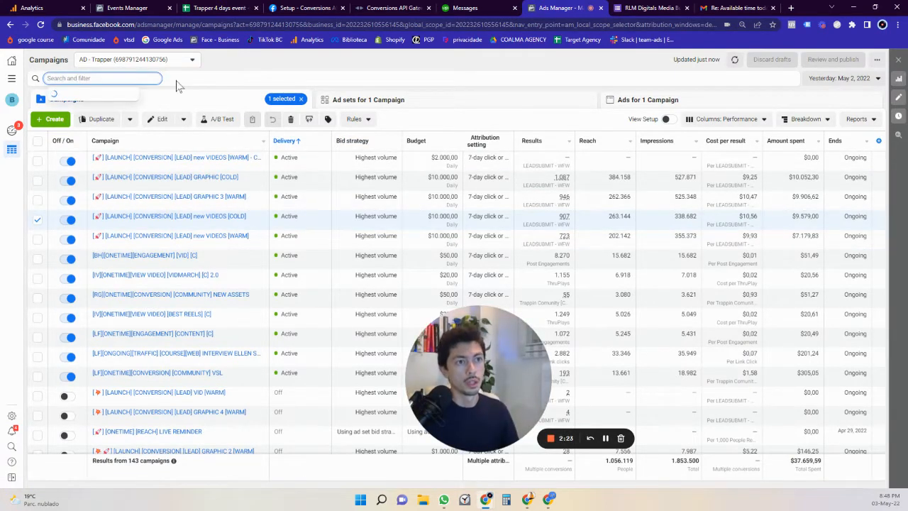
left_click(103, 78)
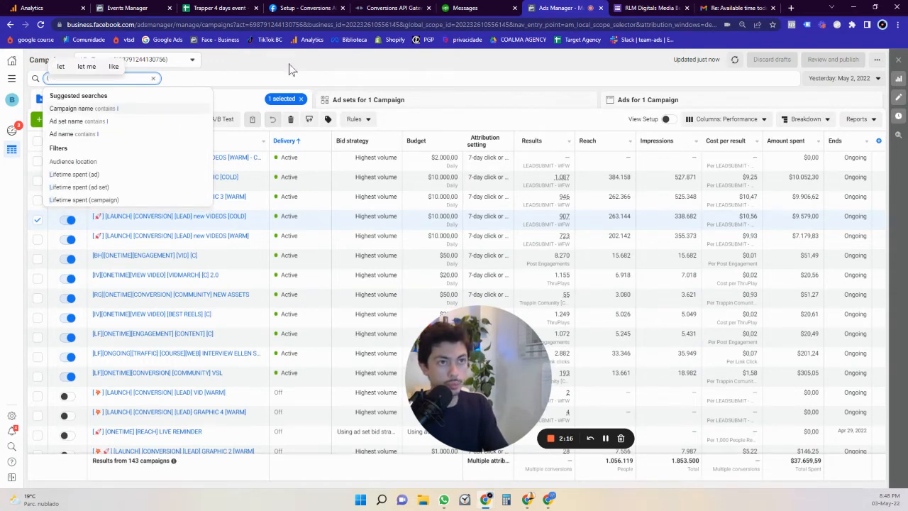
type("launch")
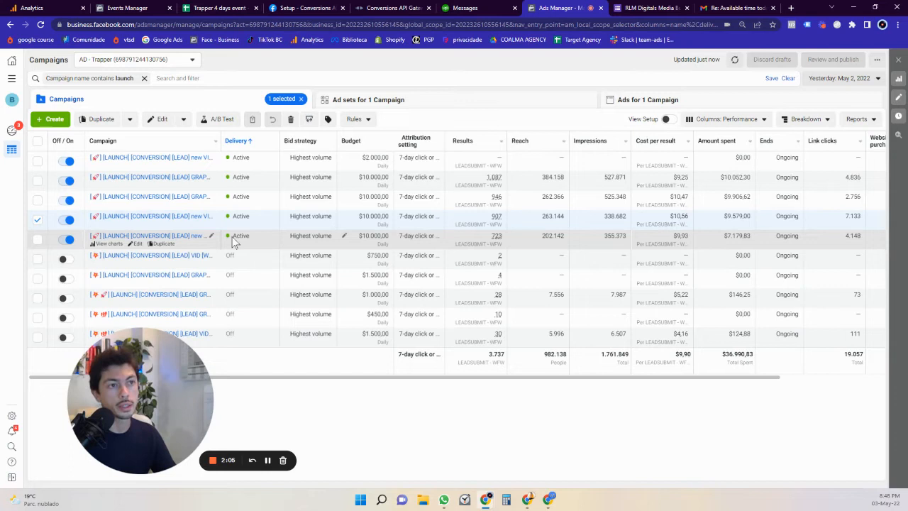
mouse_move(223, 169)
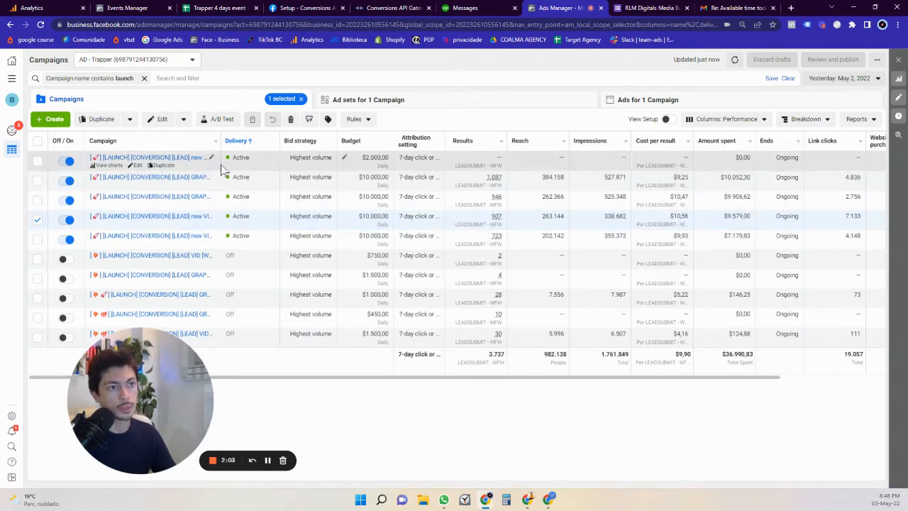
left_click(210, 78)
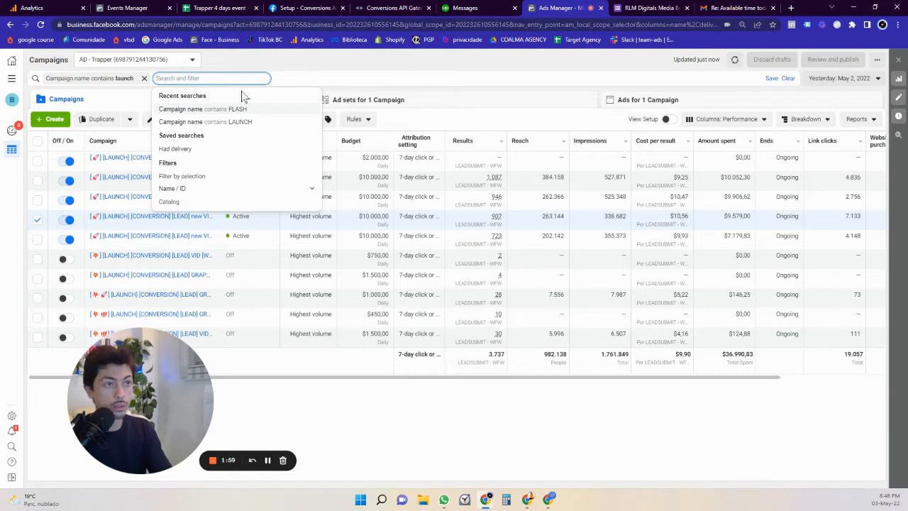
type("acti")
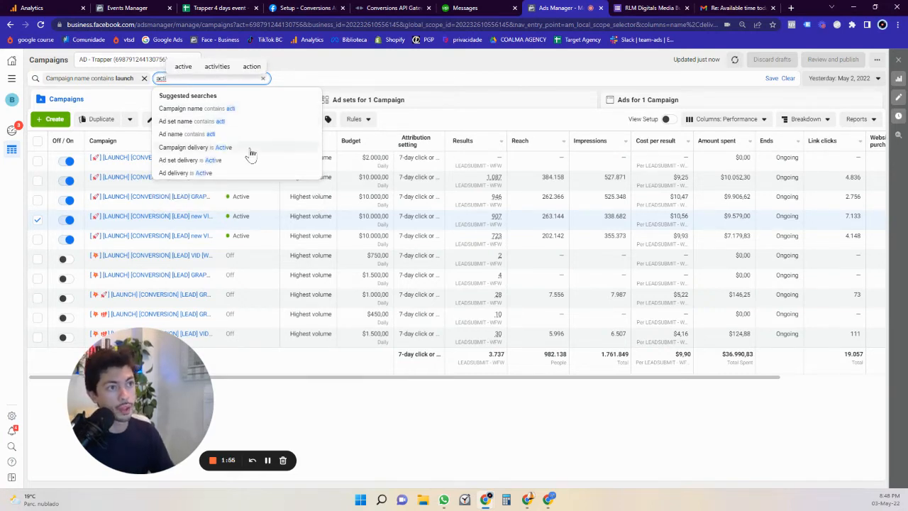
left_click(195, 147)
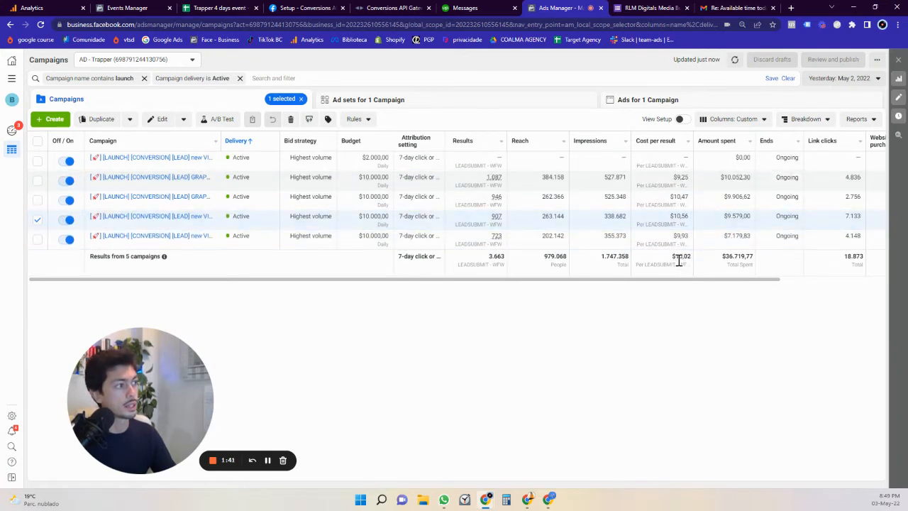
- Set the date range to Maximum and drop the Active delivery filter to show all launch campaigns
left_click(838, 78)
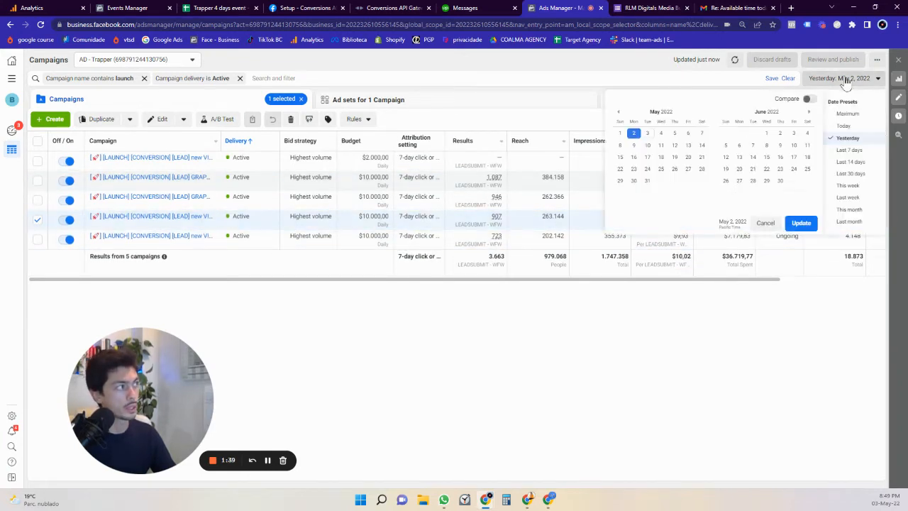
left_click(848, 114)
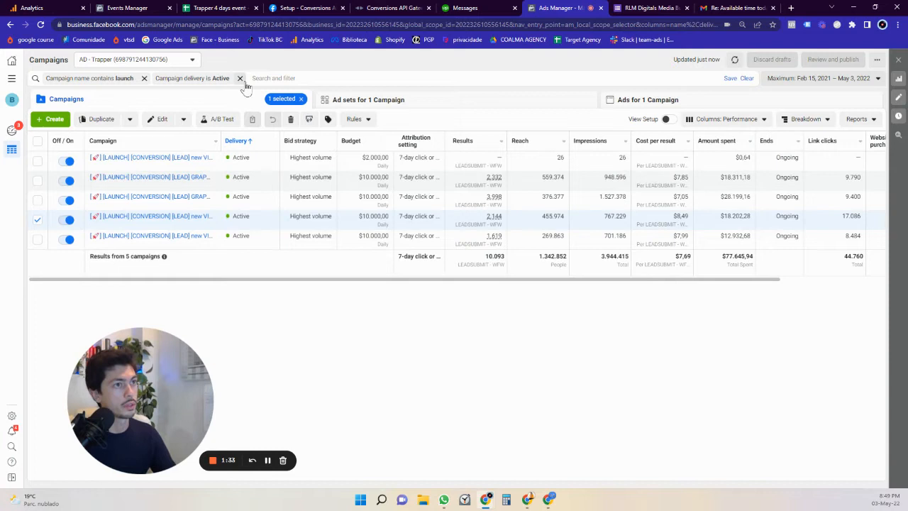
left_click(240, 78)
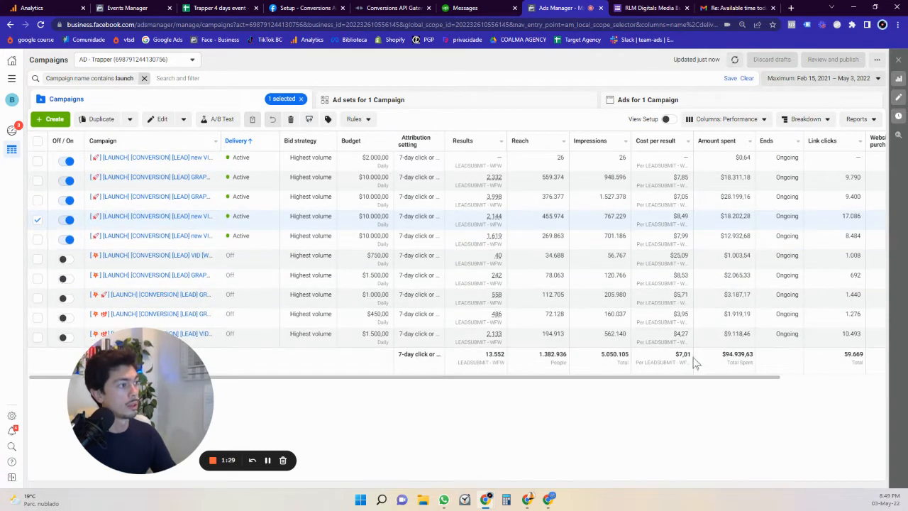
mouse_move(731, 366)
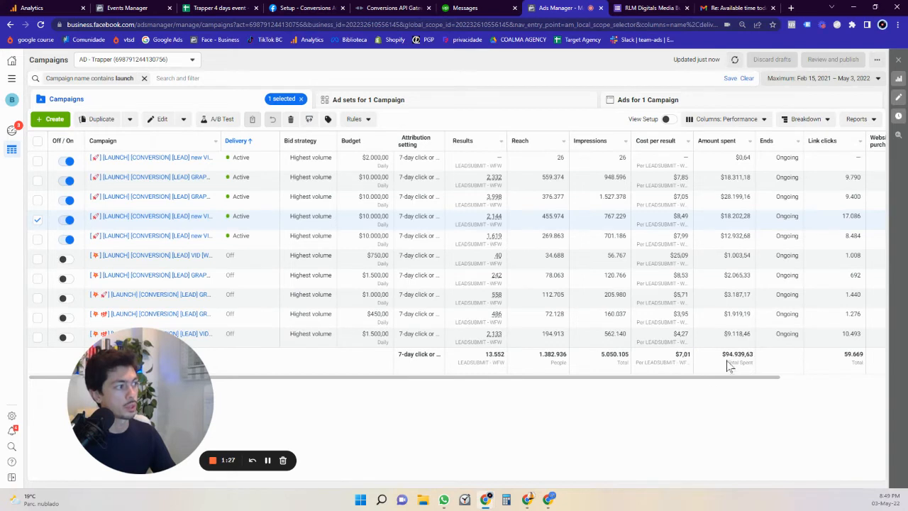
mouse_move(657, 376)
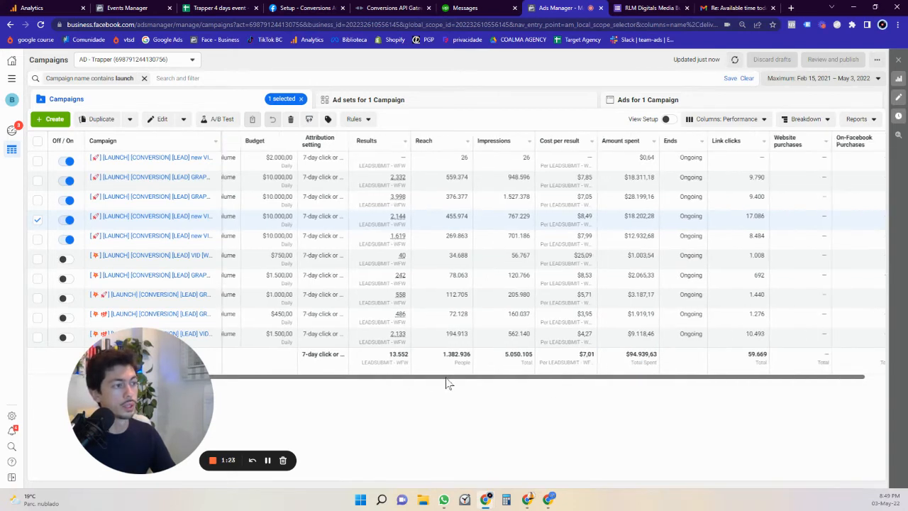
scroll("left", 3)
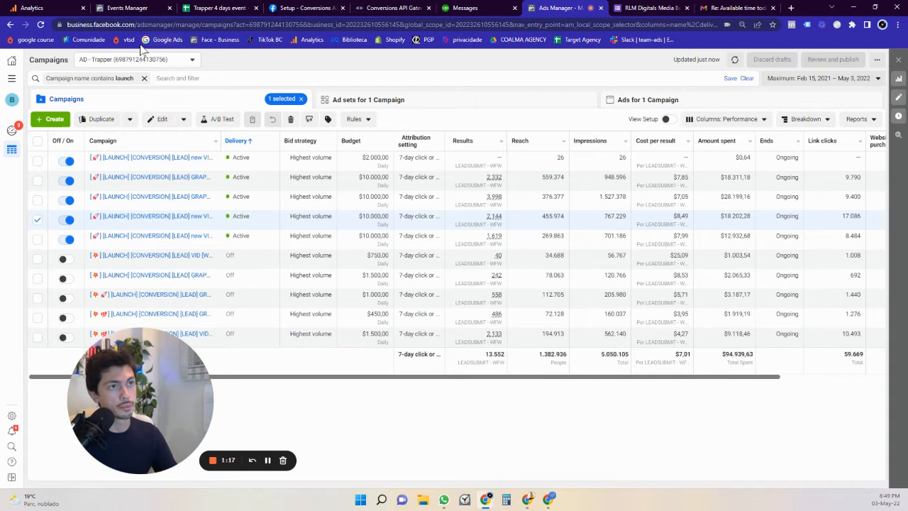
- Switch to Super Foods, set dates to Yesterday, and sort by website purchase ROAS descending
left_click(137, 59)
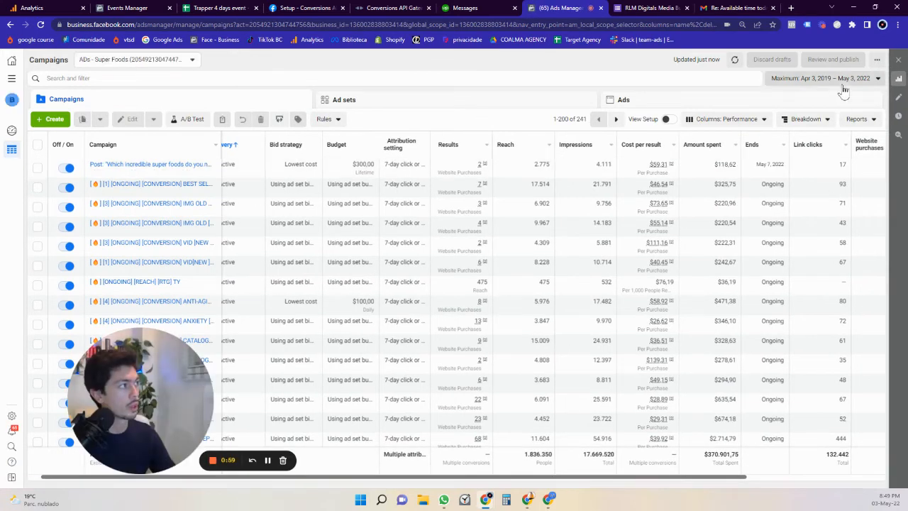
left_click(824, 78)
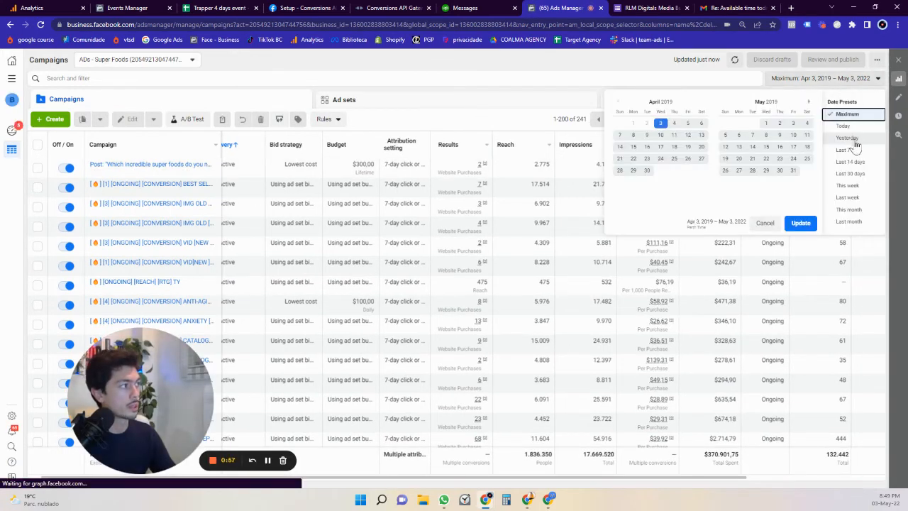
left_click(846, 138)
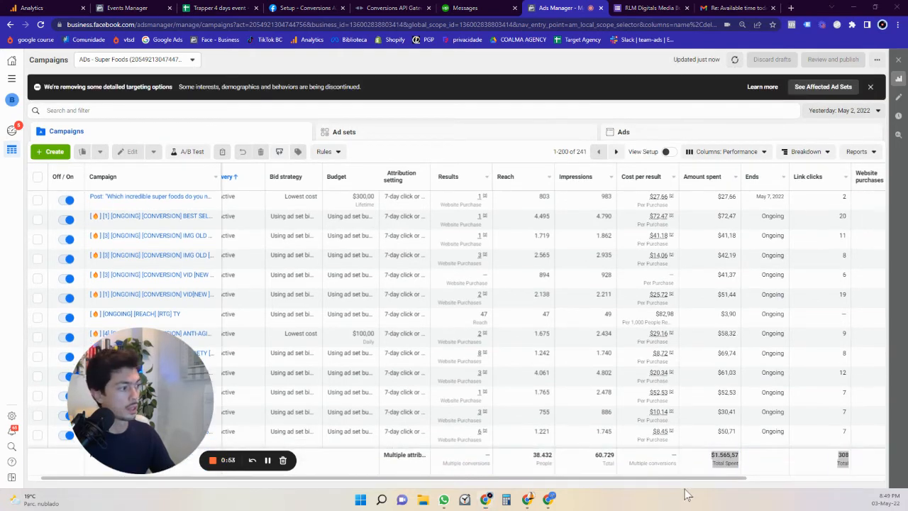
scroll("right", 3)
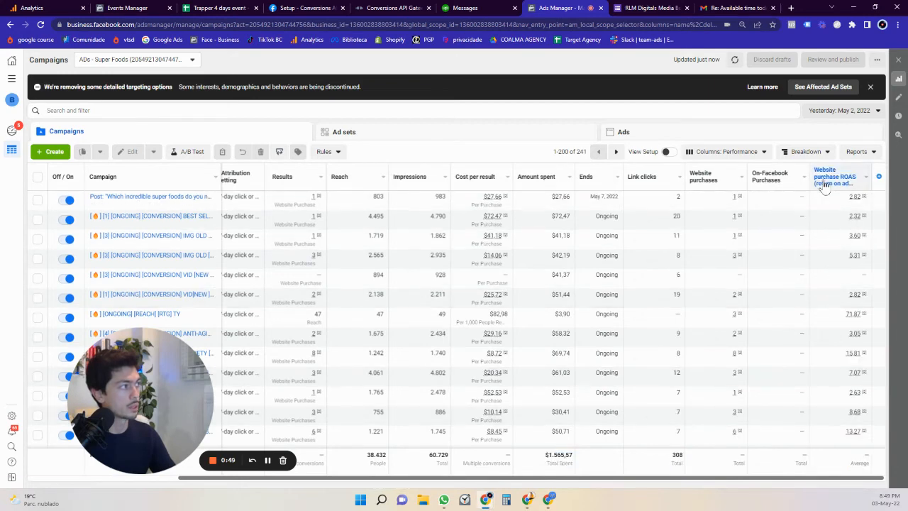
left_click(837, 176)
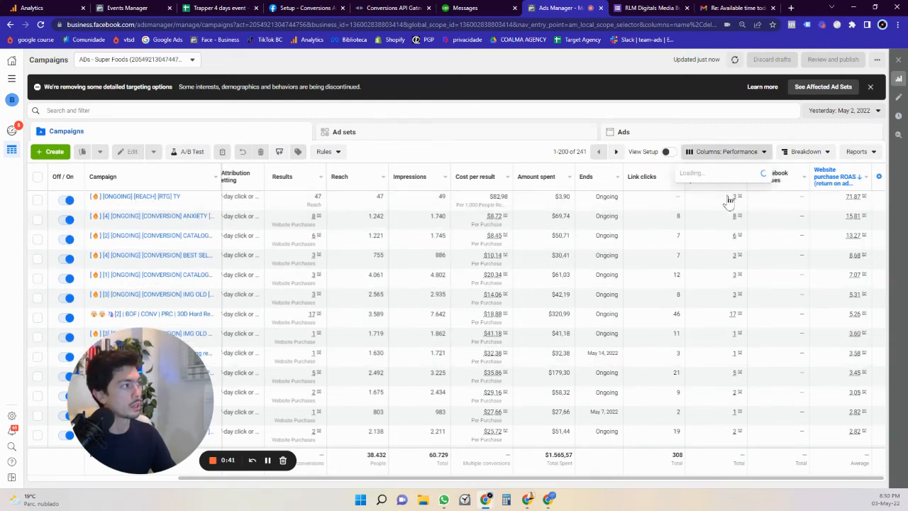
- Apply the saved 'ecommerce' column preset to the Super Foods campaign table
left_click(726, 151)
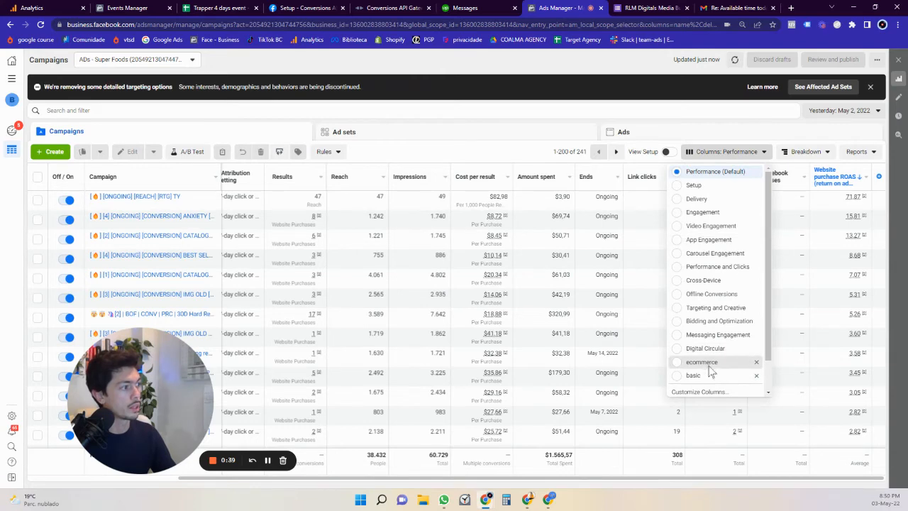
left_click(702, 362)
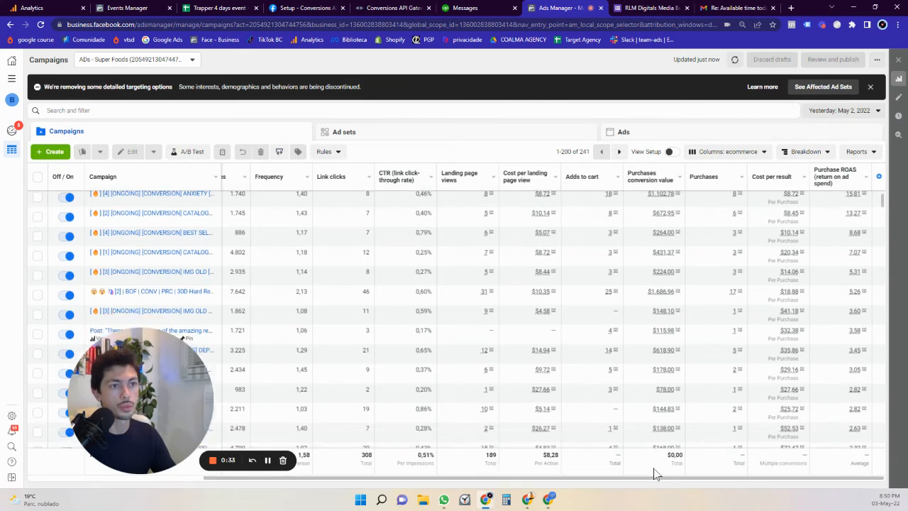
scroll("up", 3)
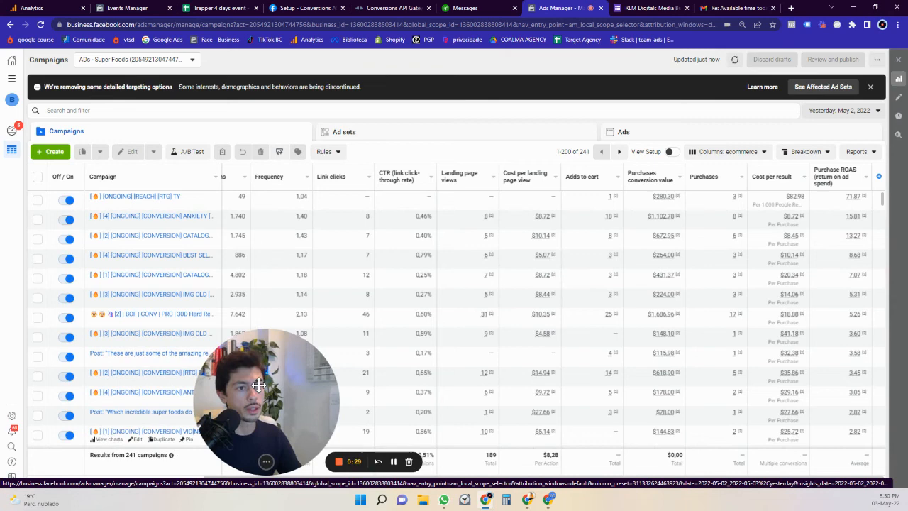
mouse_move(110, 283)
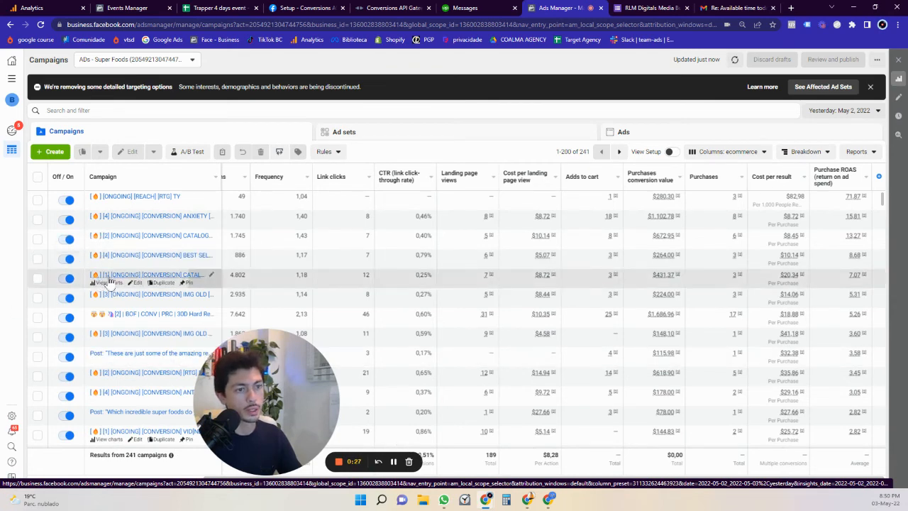
mouse_move(106, 204)
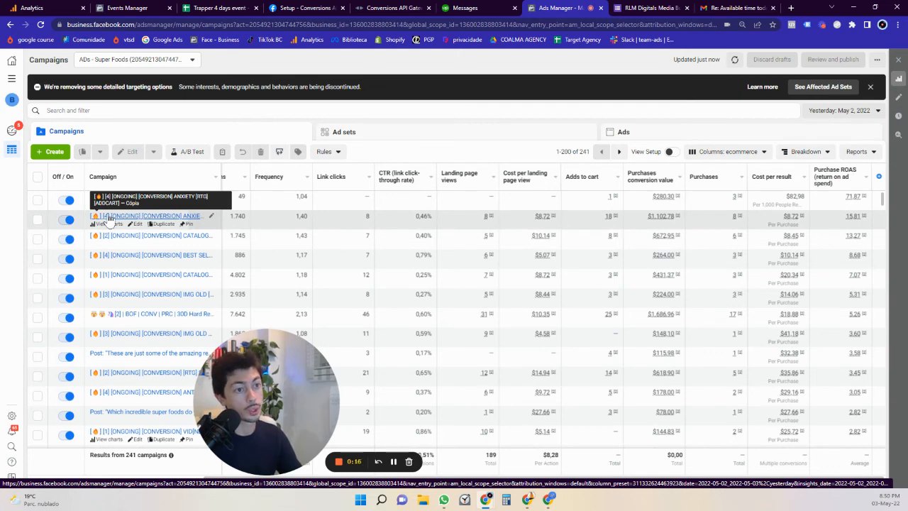
- Filter the Super Foods campaigns to Delivery: Active, leaving 20 campaigns
left_click(99, 110)
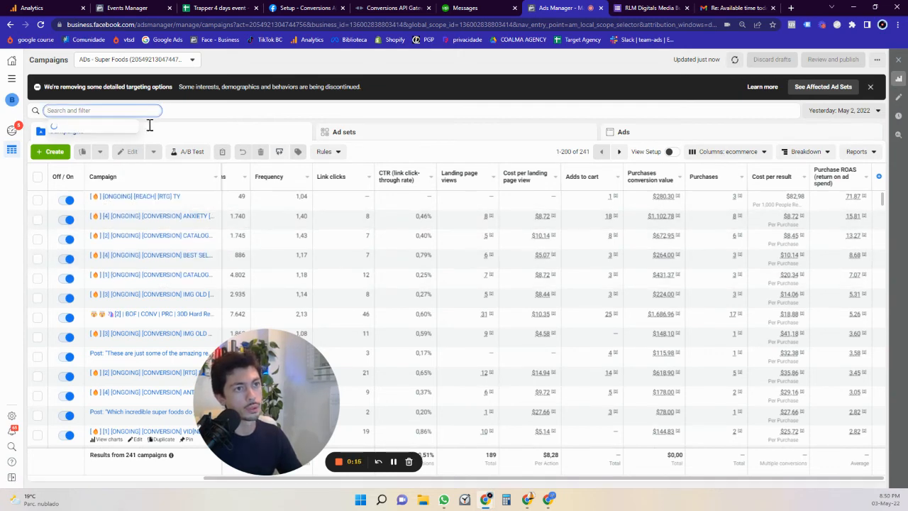
left_click(103, 110)
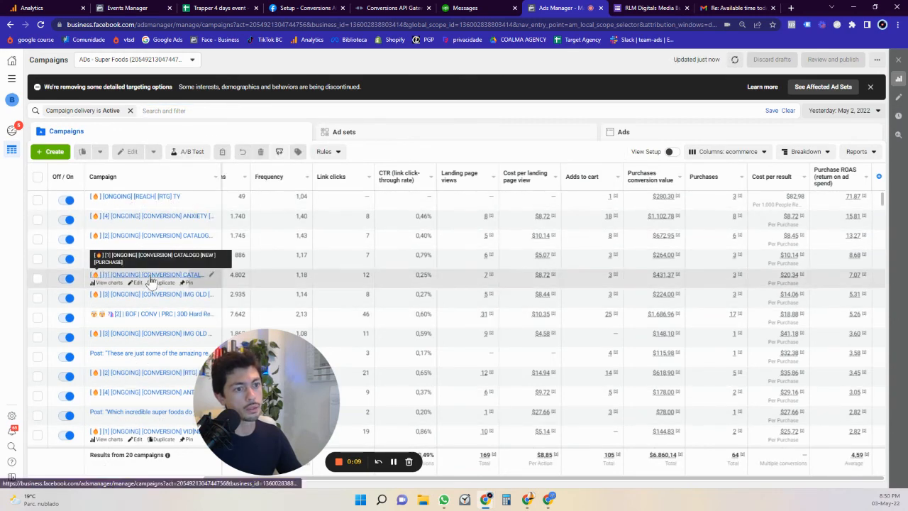
scroll("down", 3)
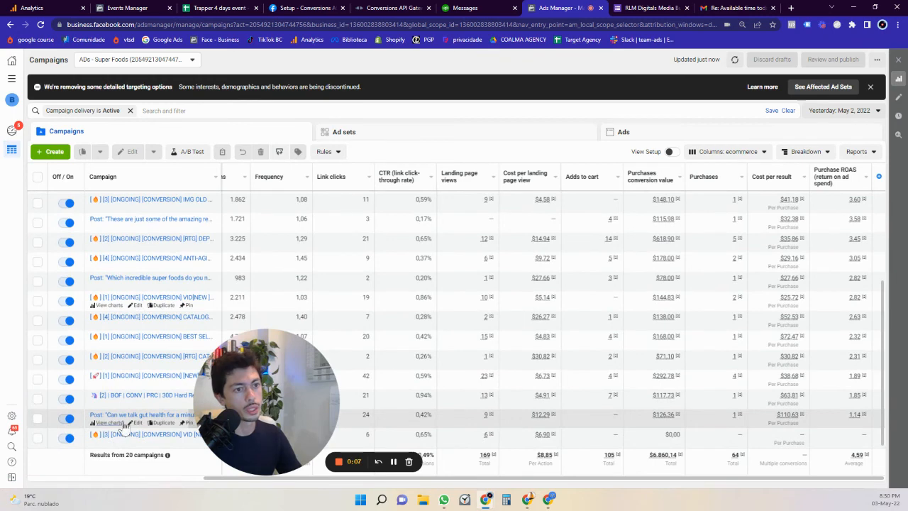
scroll("up", 3)
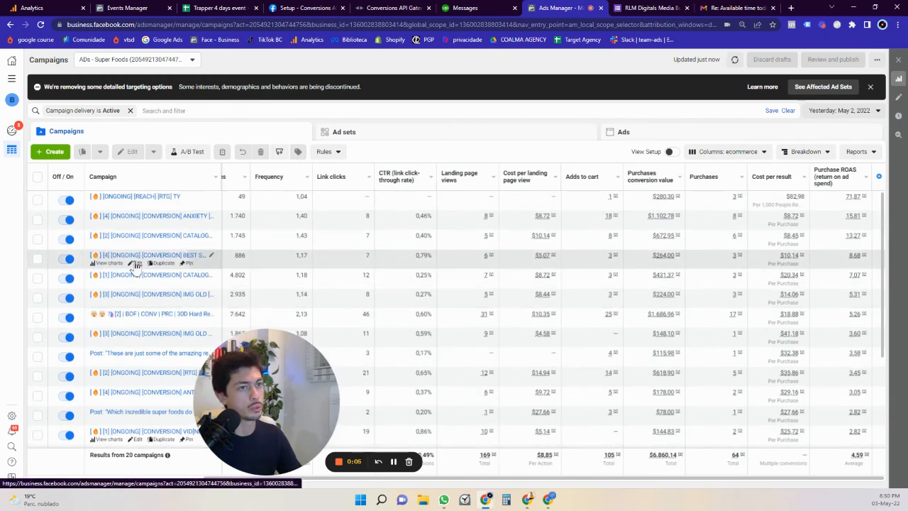